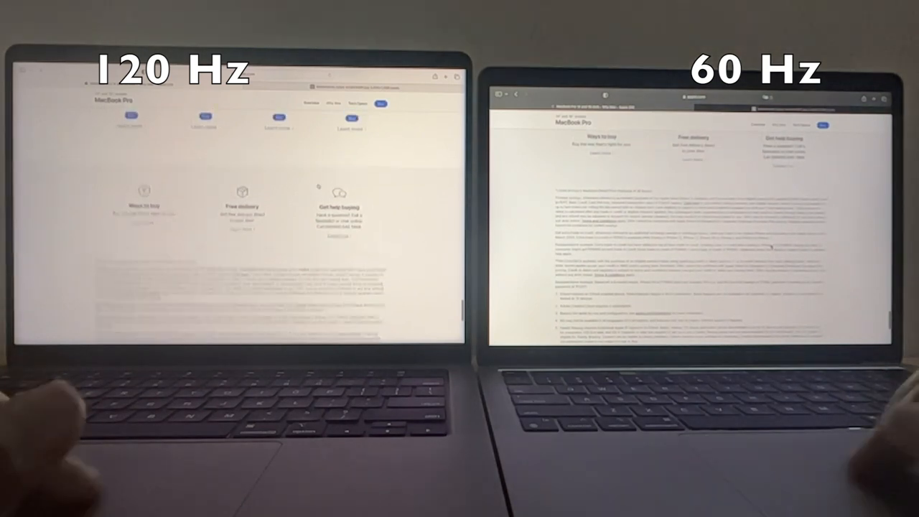
scroll(down, 3)
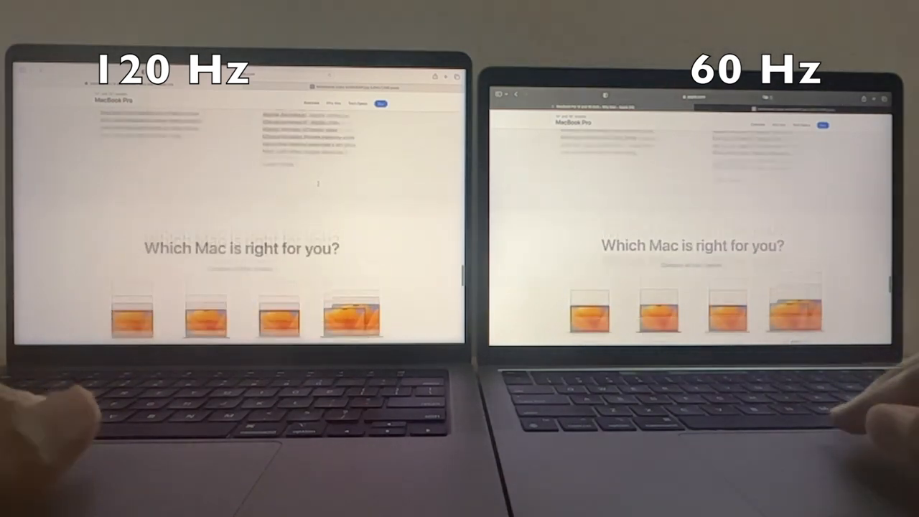
scroll(down, 3)
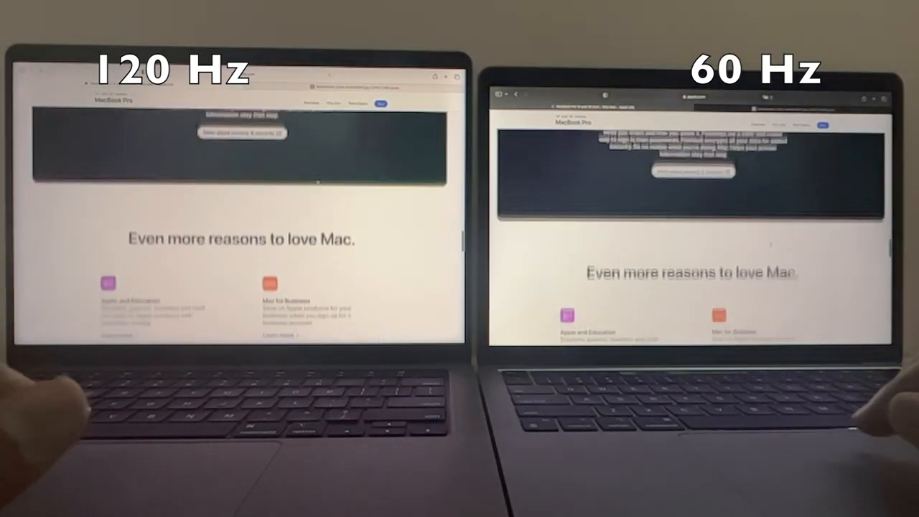